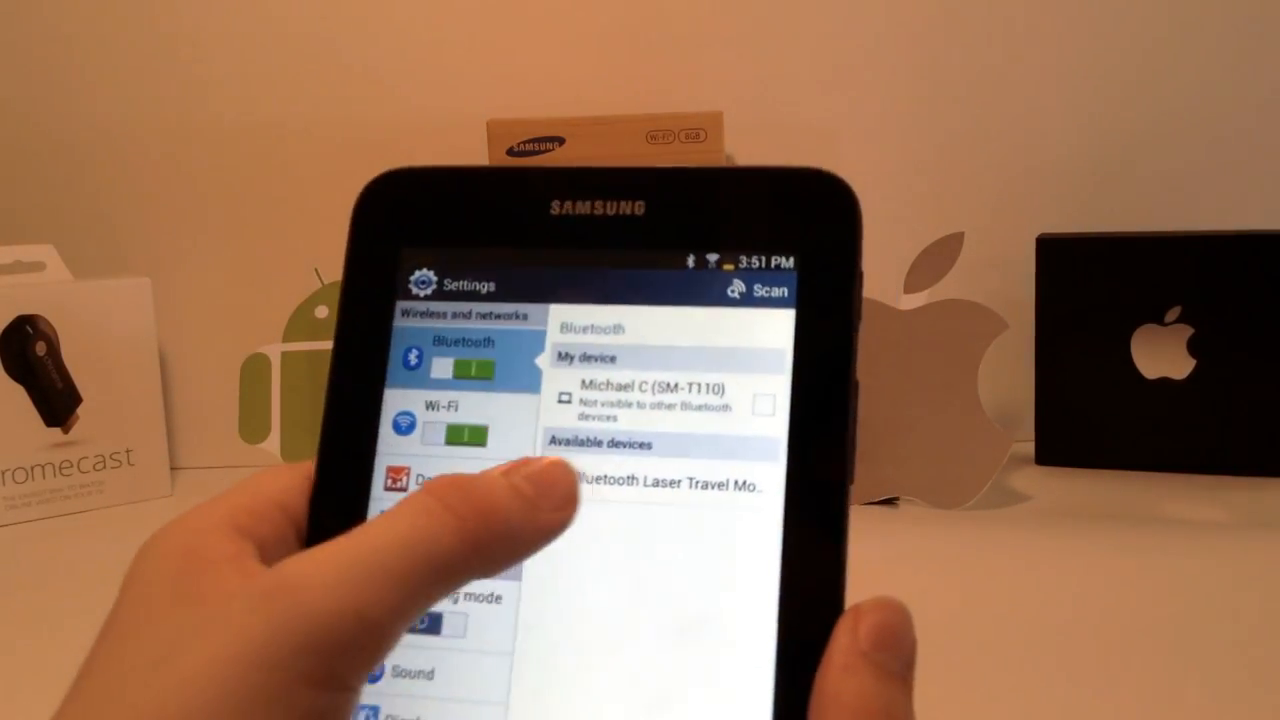
- Pair the tablet with the Bluetooth Laser Travel Mouse from Available devices
{"action": "left_click", "coordinate": [660, 481]}
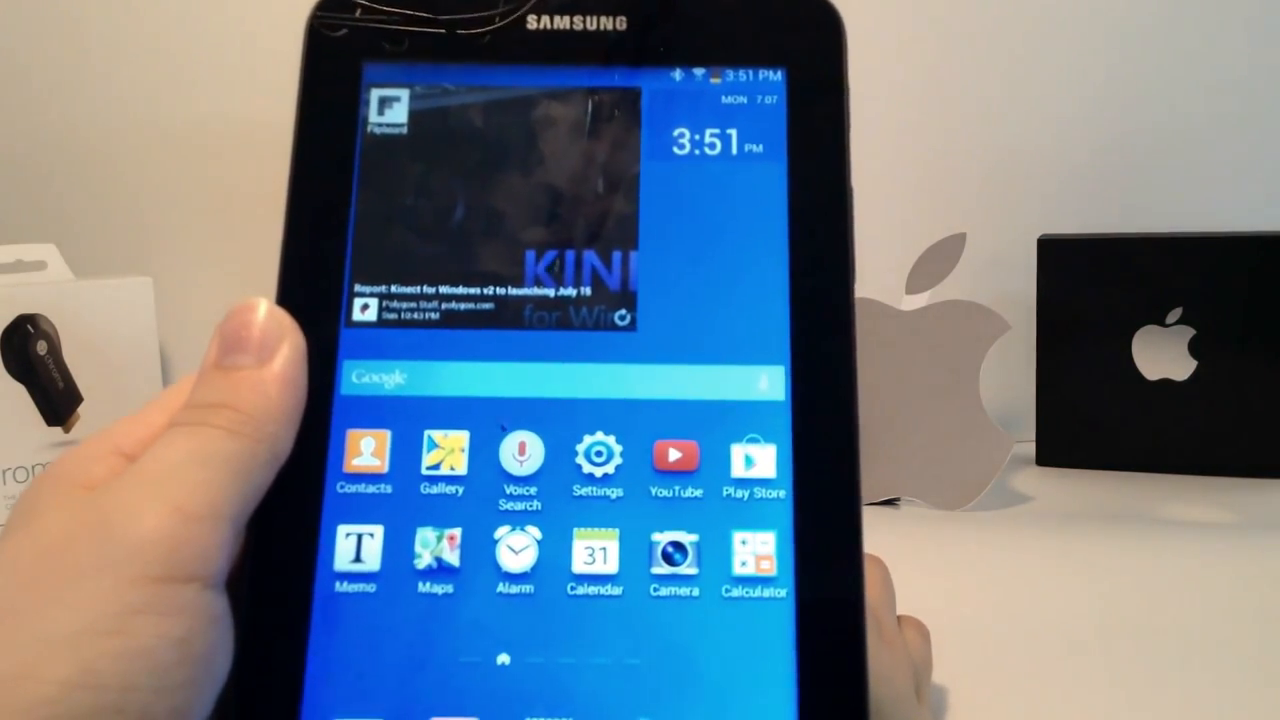
- Scroll left to the home page with Dropbox, Netflix, Spotify and games
{"action": "scroll", "scroll_direction": "left", "scroll_amount": 3}
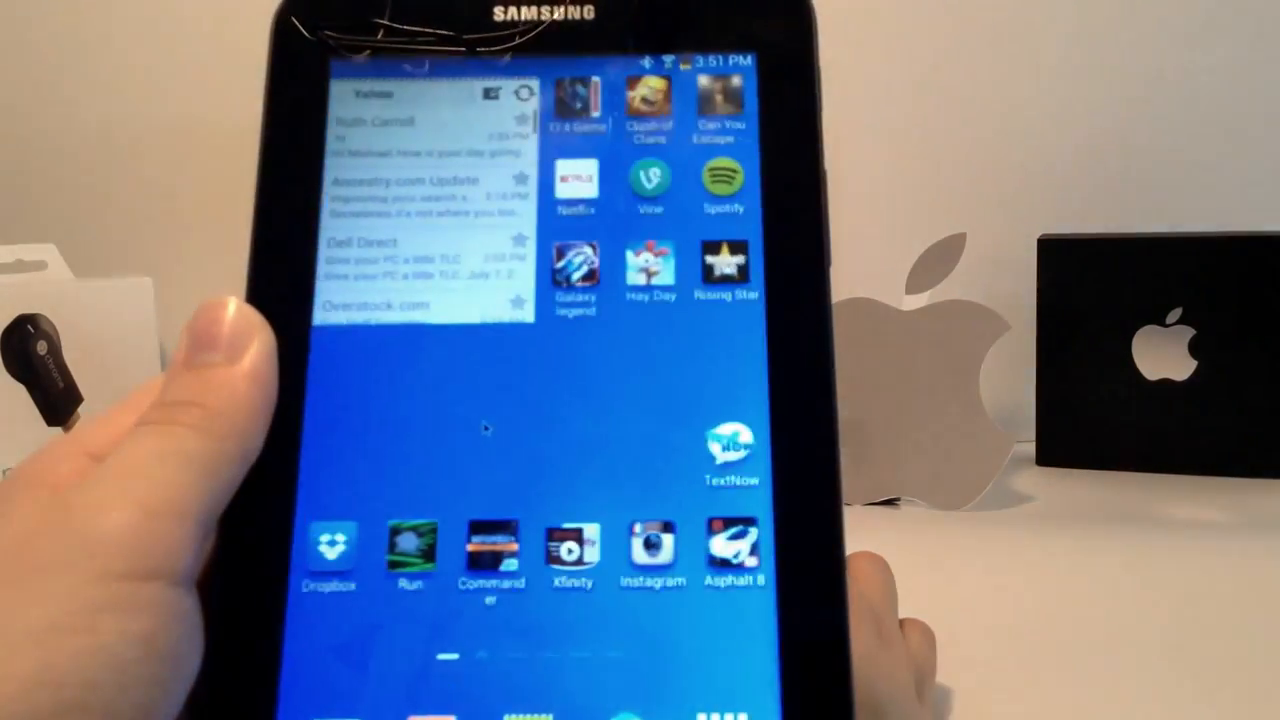